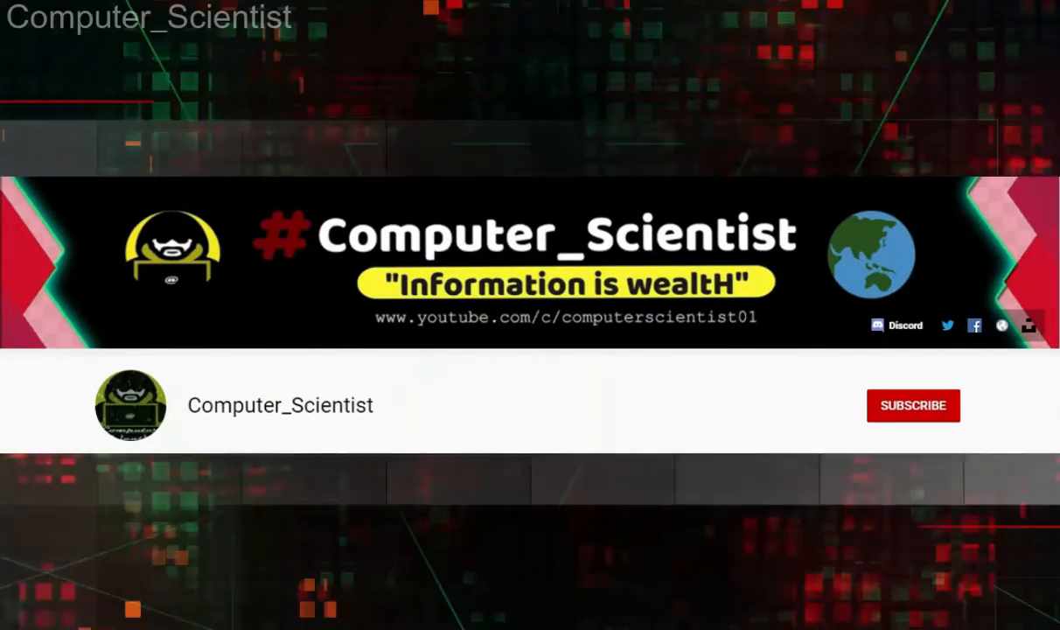
Rename the C: drive to 'Treasury' and the D: drive to 'Cold Storage', granting administrator permission.
{"action": "left_click", "coordinate": [914, 405]}
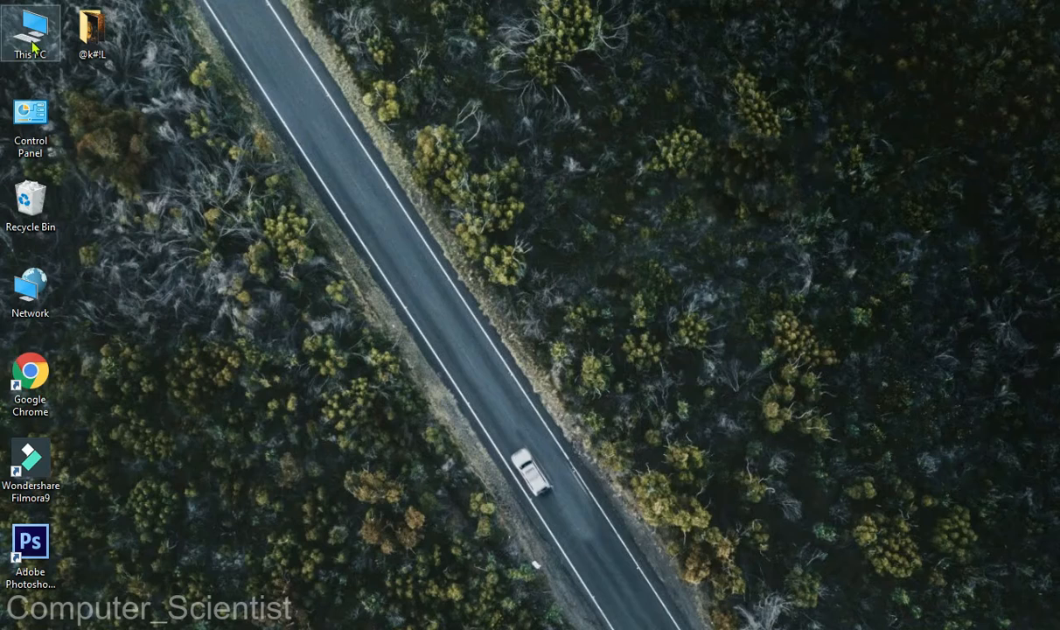
{"action": "double_click", "coordinate": [30, 33]}
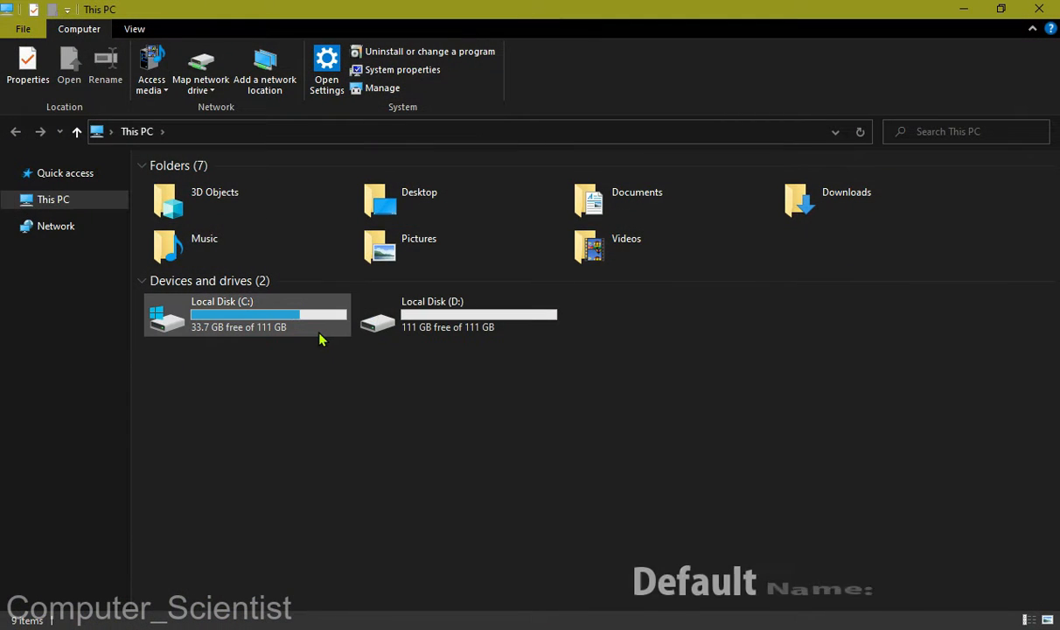
{"action": "left_click", "coordinate": [457, 315]}
{"action": "type", "text": "Cold Stora"}
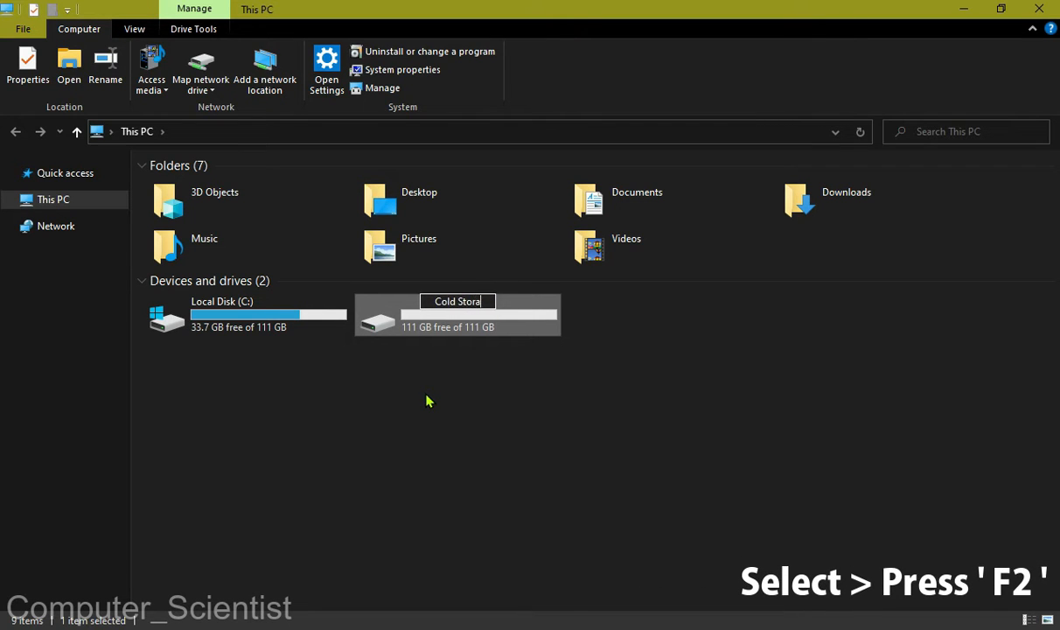
{"action": "key", "text": "enter"}
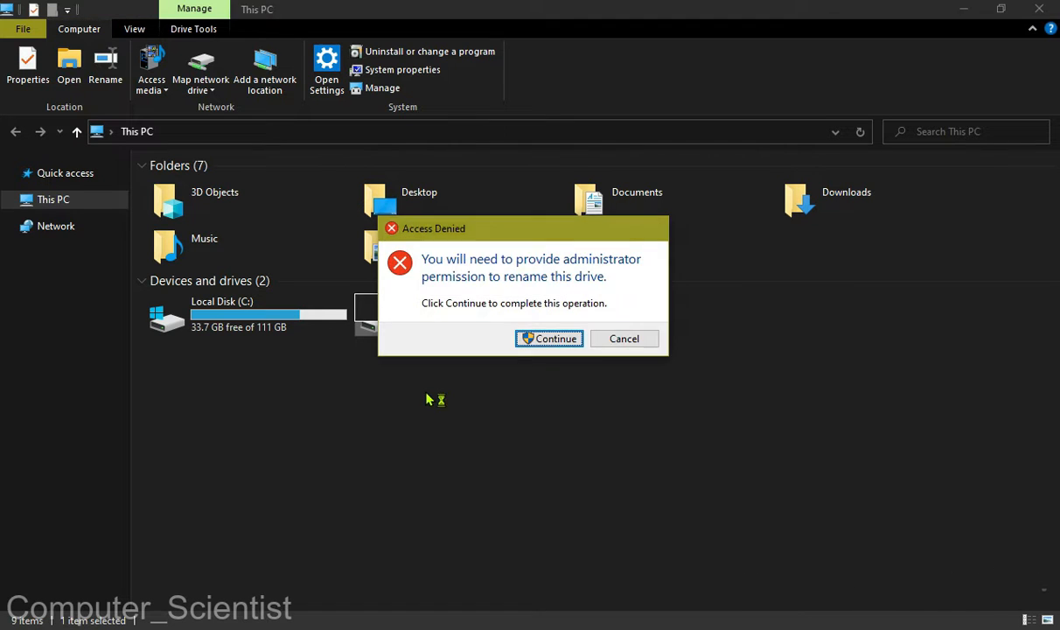
{"action": "left_click", "coordinate": [549, 338]}
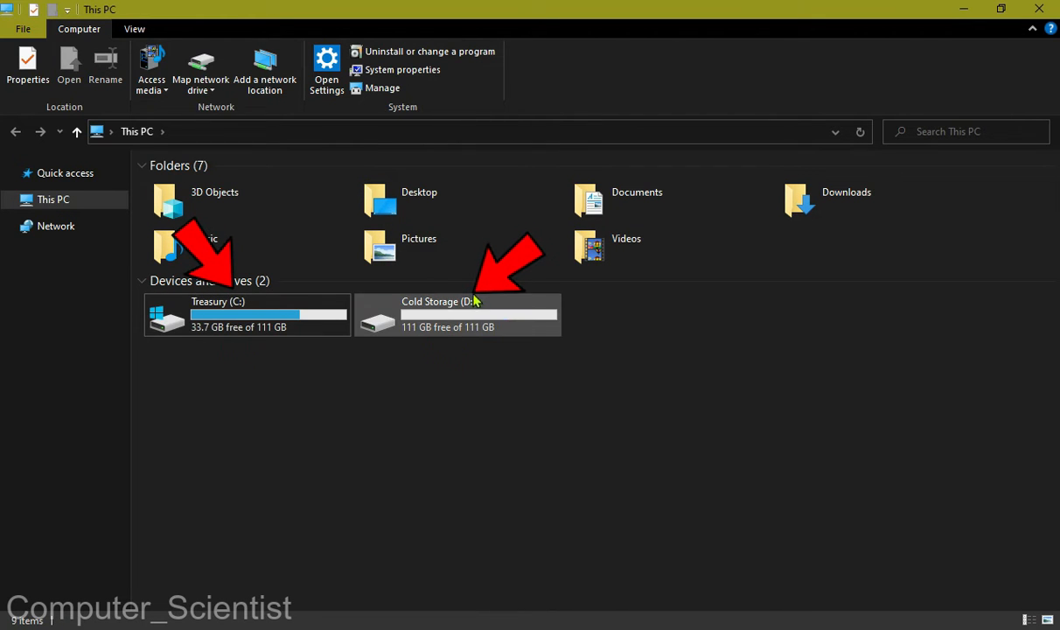
{"action": "mouse_move", "coordinate": [472, 302]}
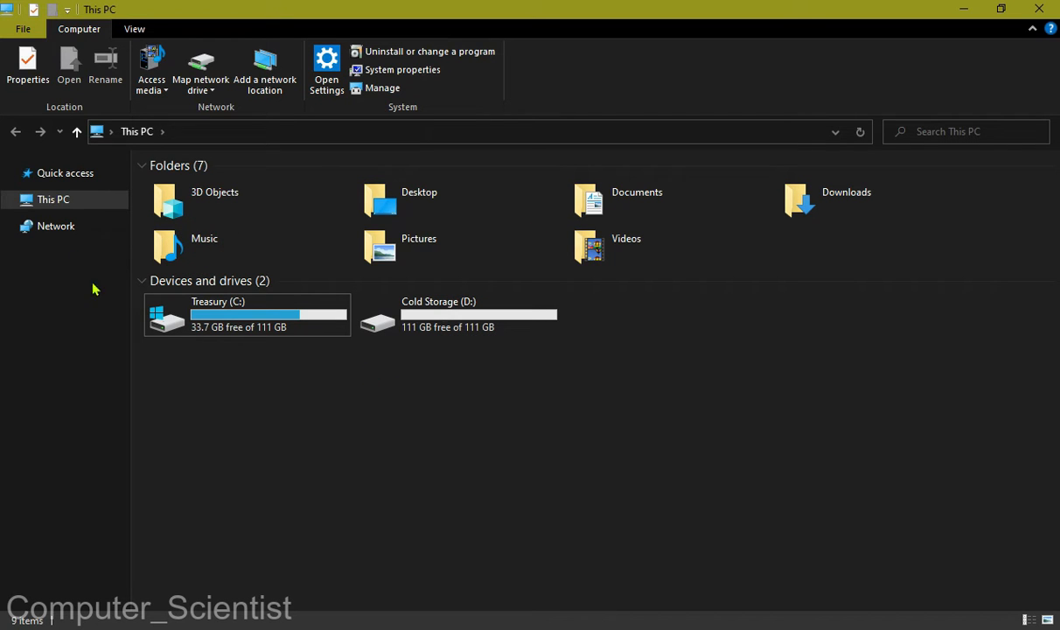
Open Folder Options from the View ribbon on its advanced View settings.
{"action": "left_click", "coordinate": [133, 29]}
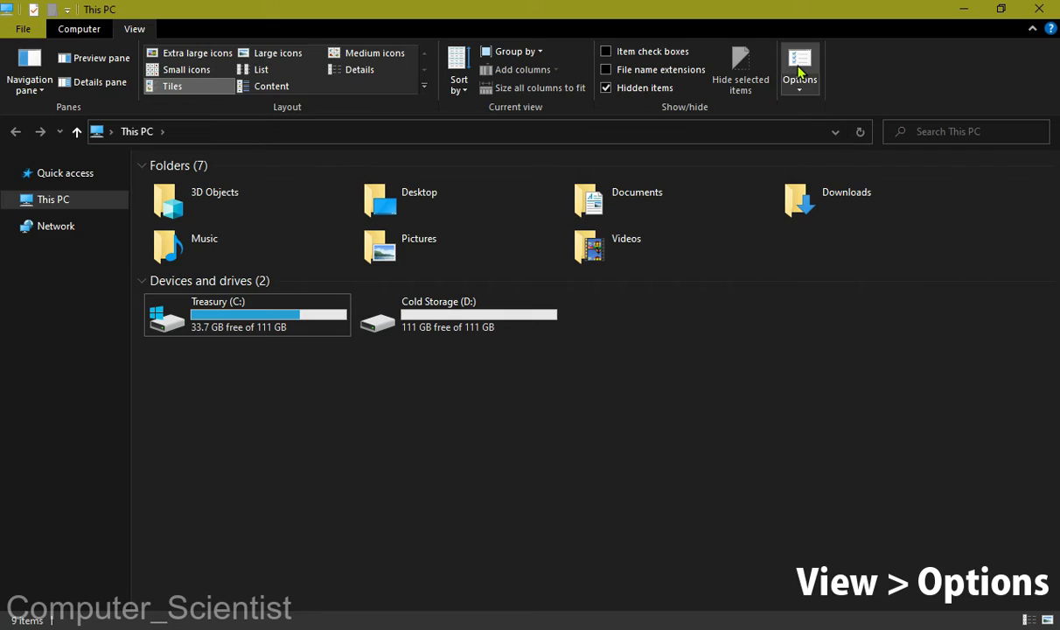
{"action": "left_click", "coordinate": [800, 66]}
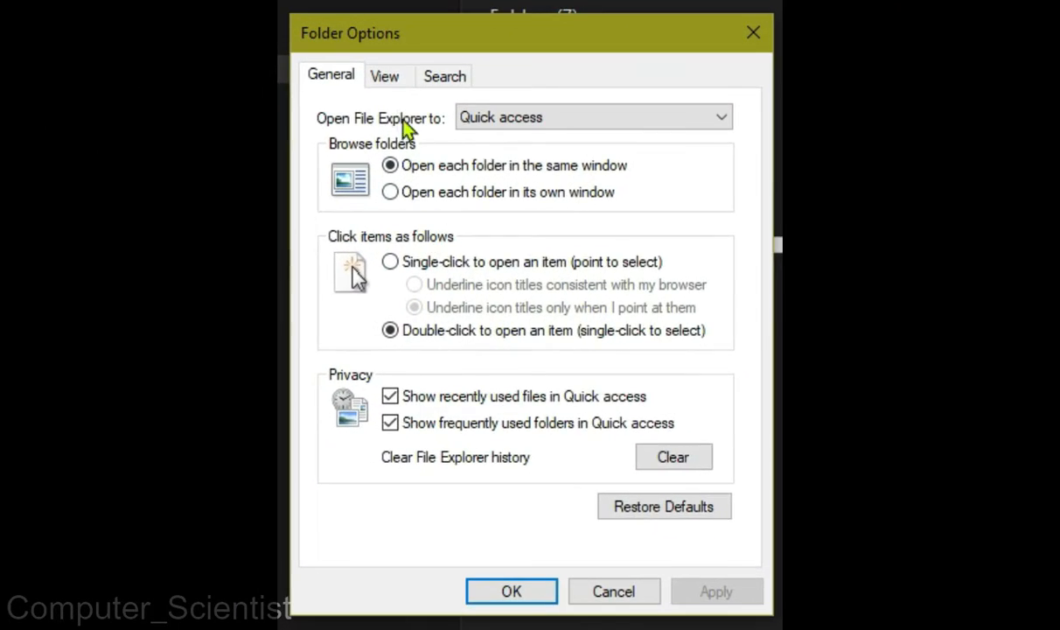
{"action": "left_click", "coordinate": [384, 75]}
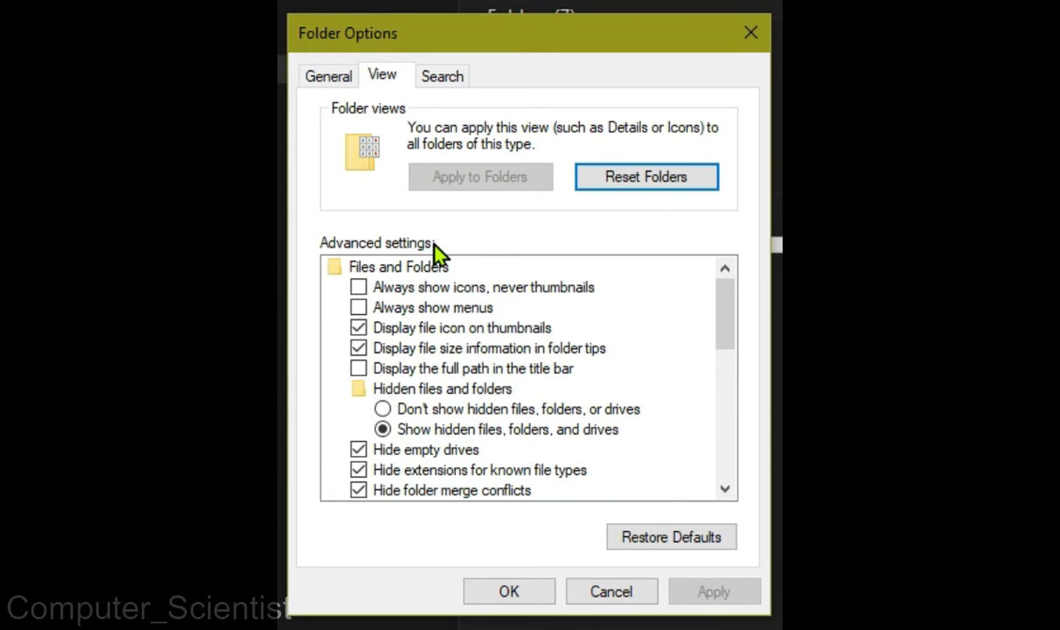
Turn off 'Show drive letters' in Advanced settings and apply with OK.
{"action": "scroll", "scroll_direction": "down", "scroll_amount": 3}
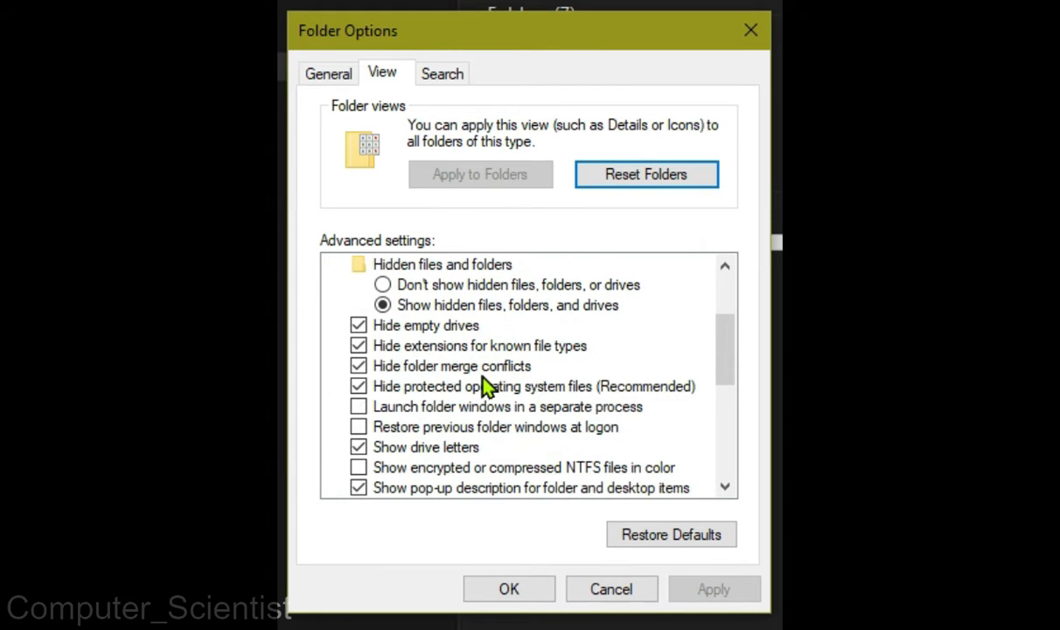
{"action": "scroll", "scroll_direction": "down", "scroll_amount": 3}
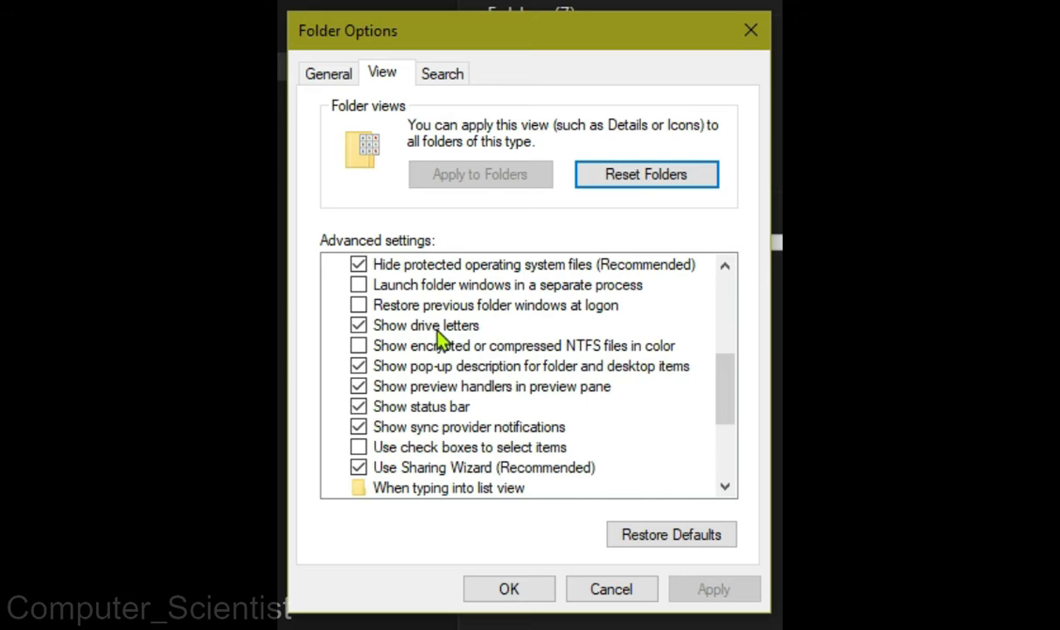
{"action": "left_click", "coordinate": [358, 325]}
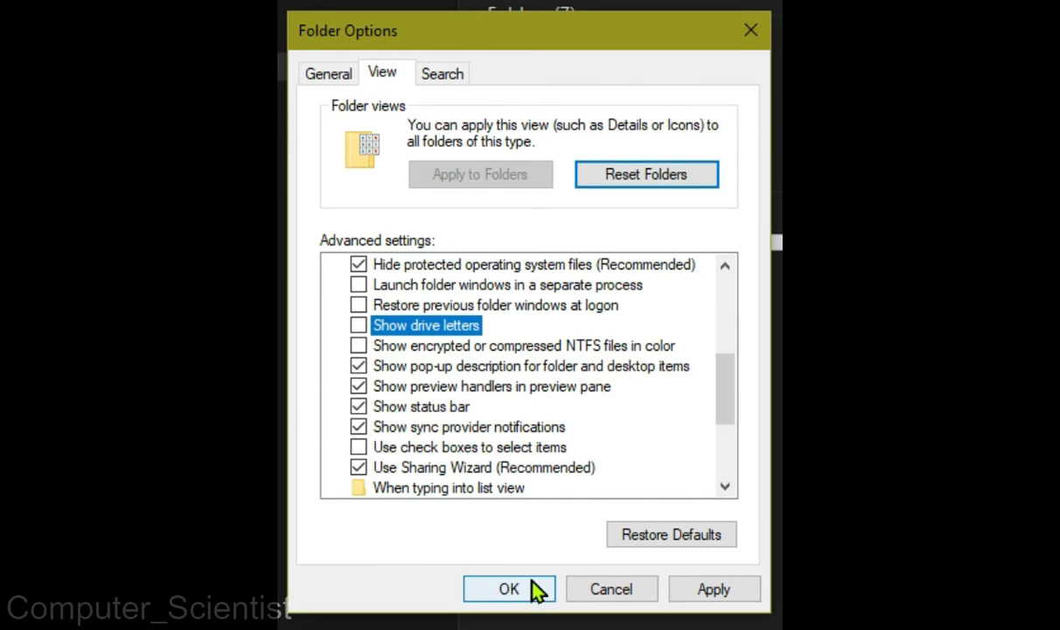
{"action": "left_click", "coordinate": [509, 589]}
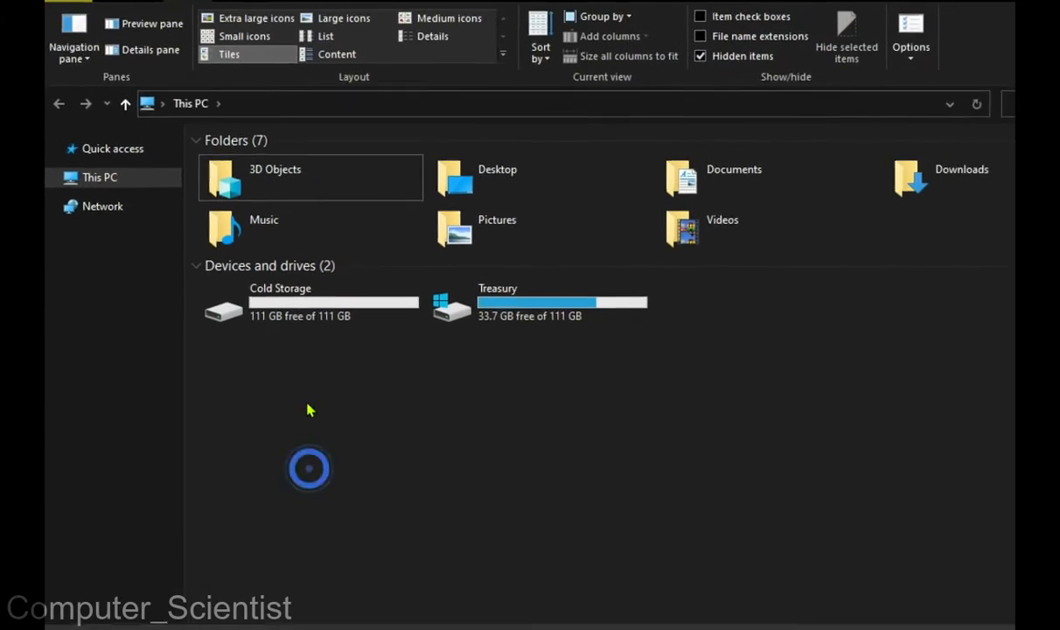